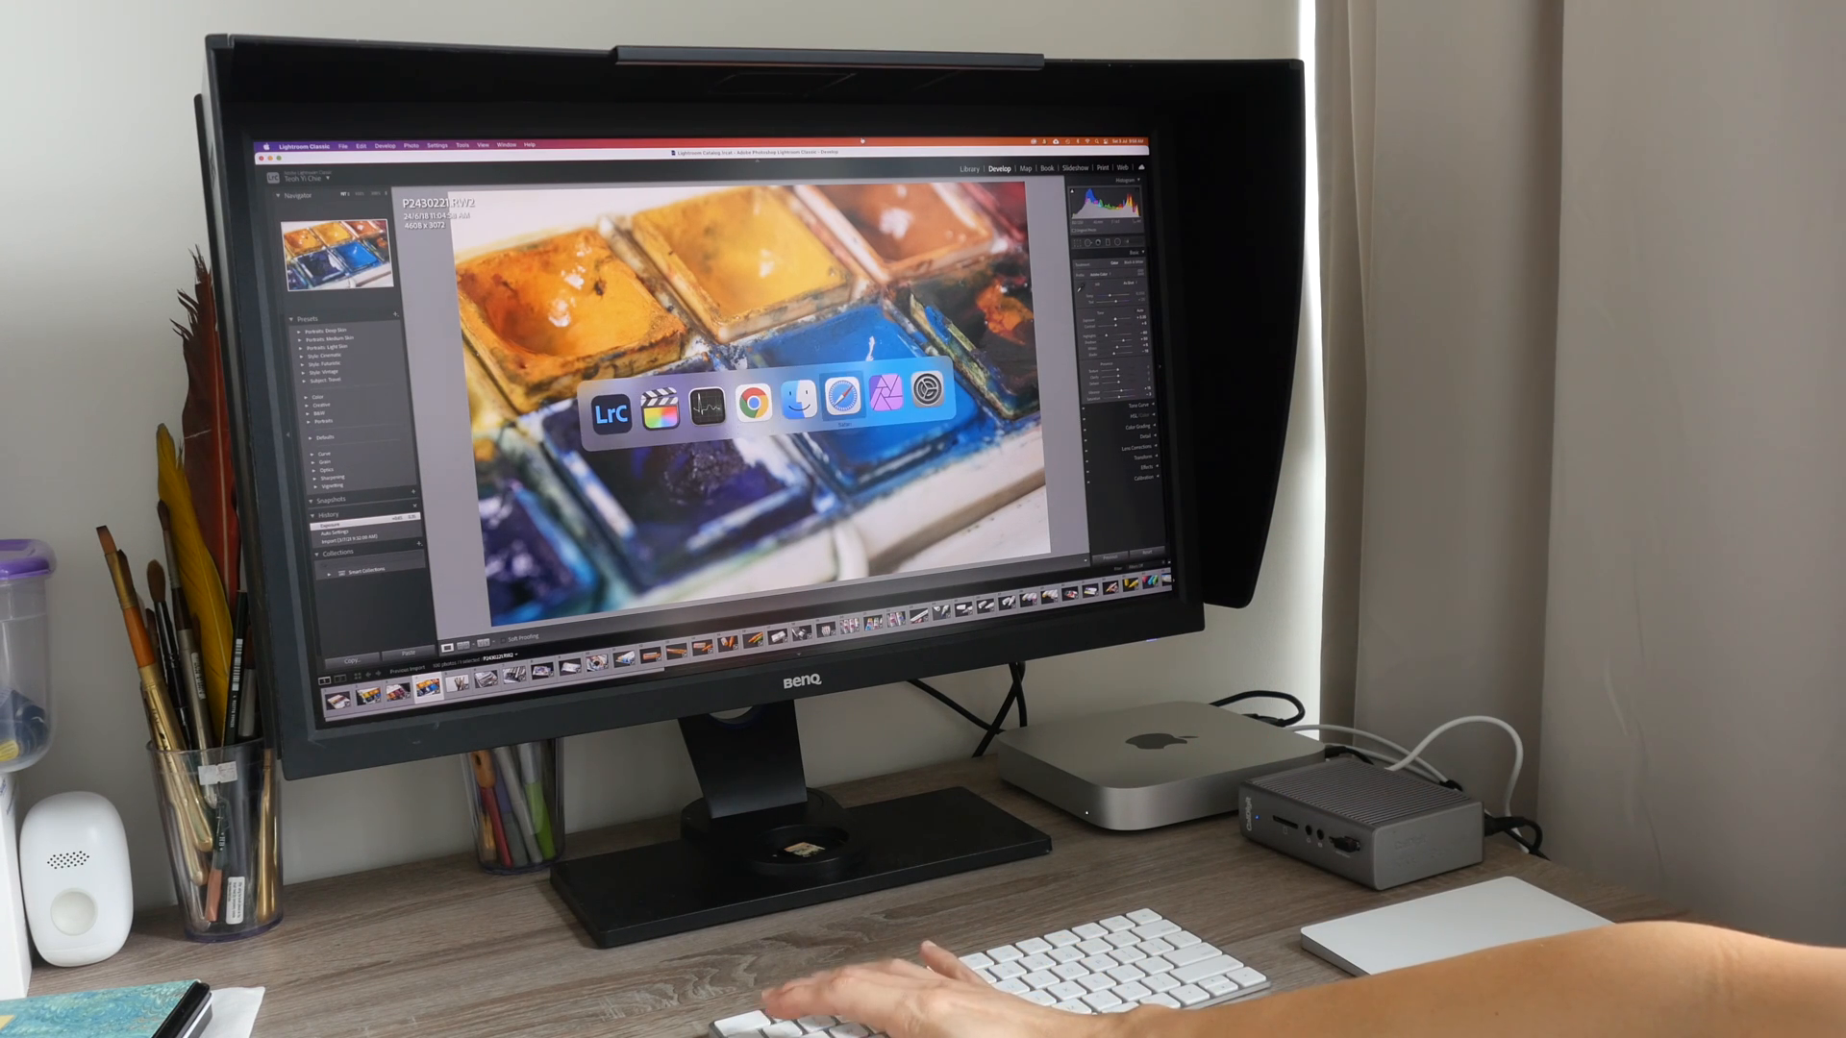
Switch from Lightroom Classic to Activity Monitor showing 13.03 GB used, 1.01 GB swap, 4.98 GB compressed.
click(909, 411)
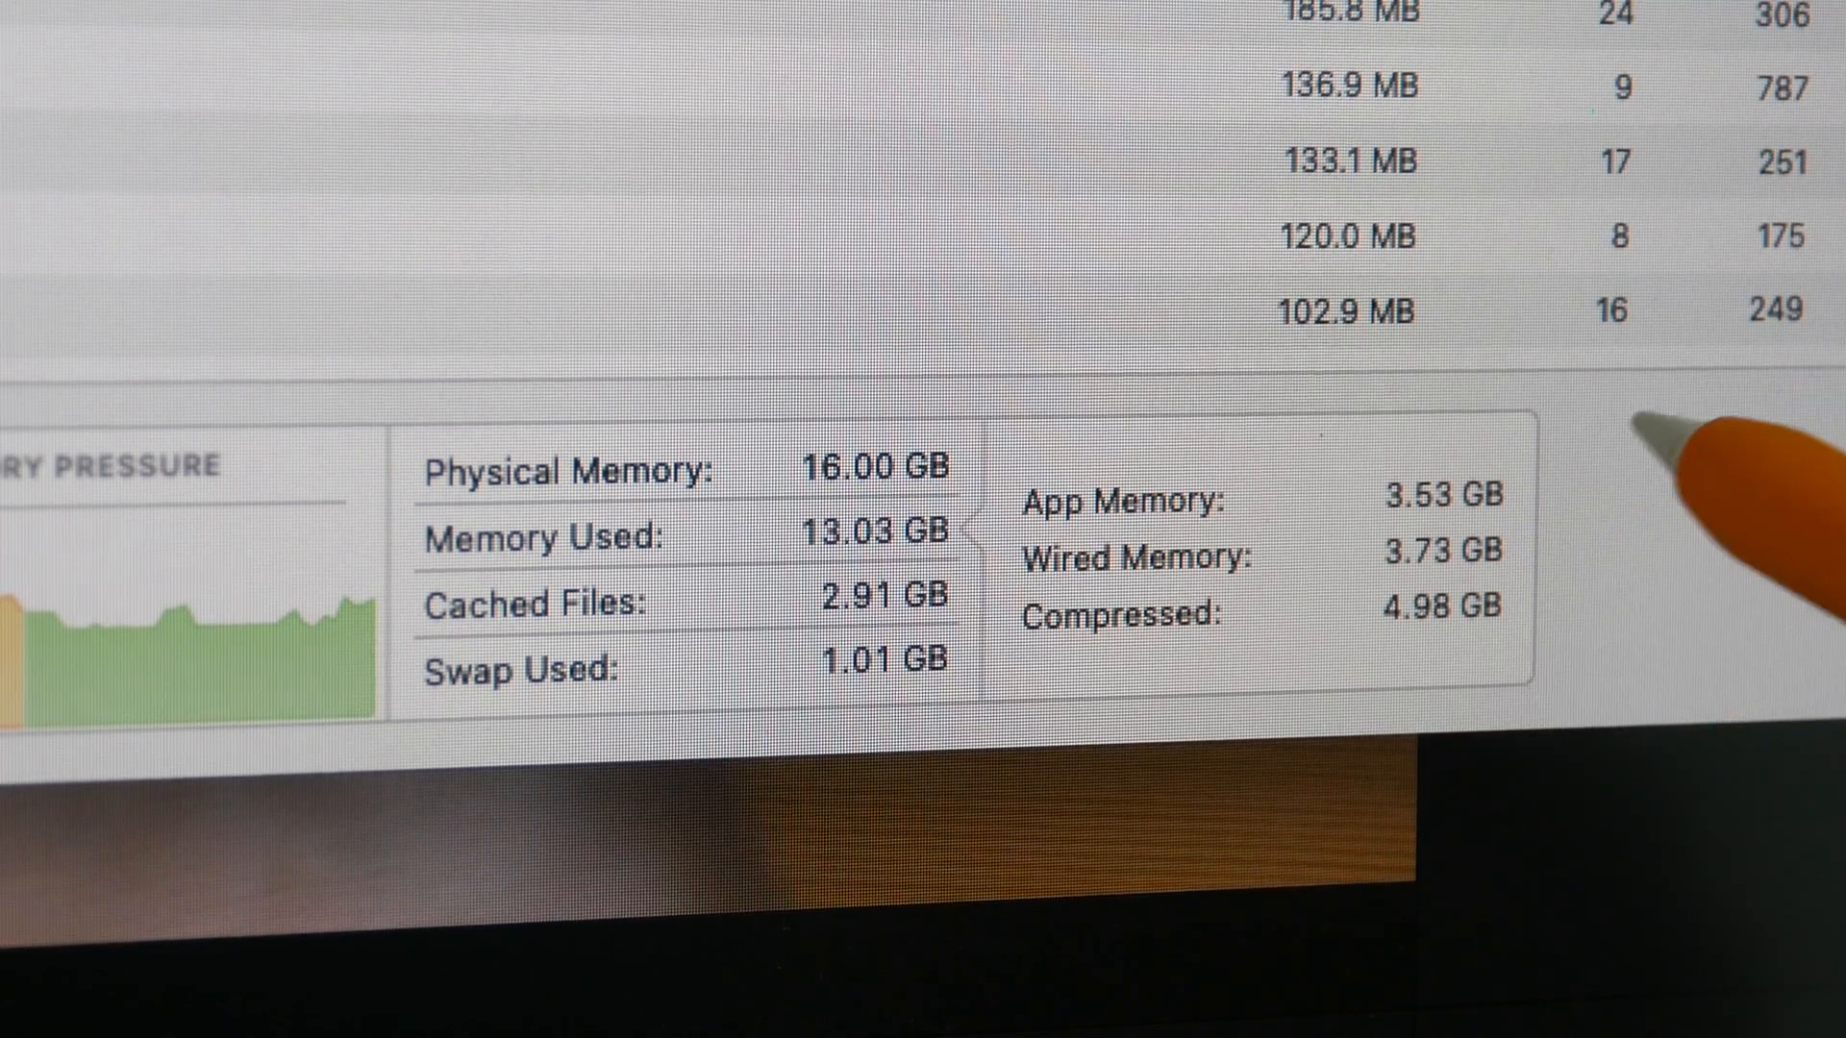
mouse_move(1684, 494)
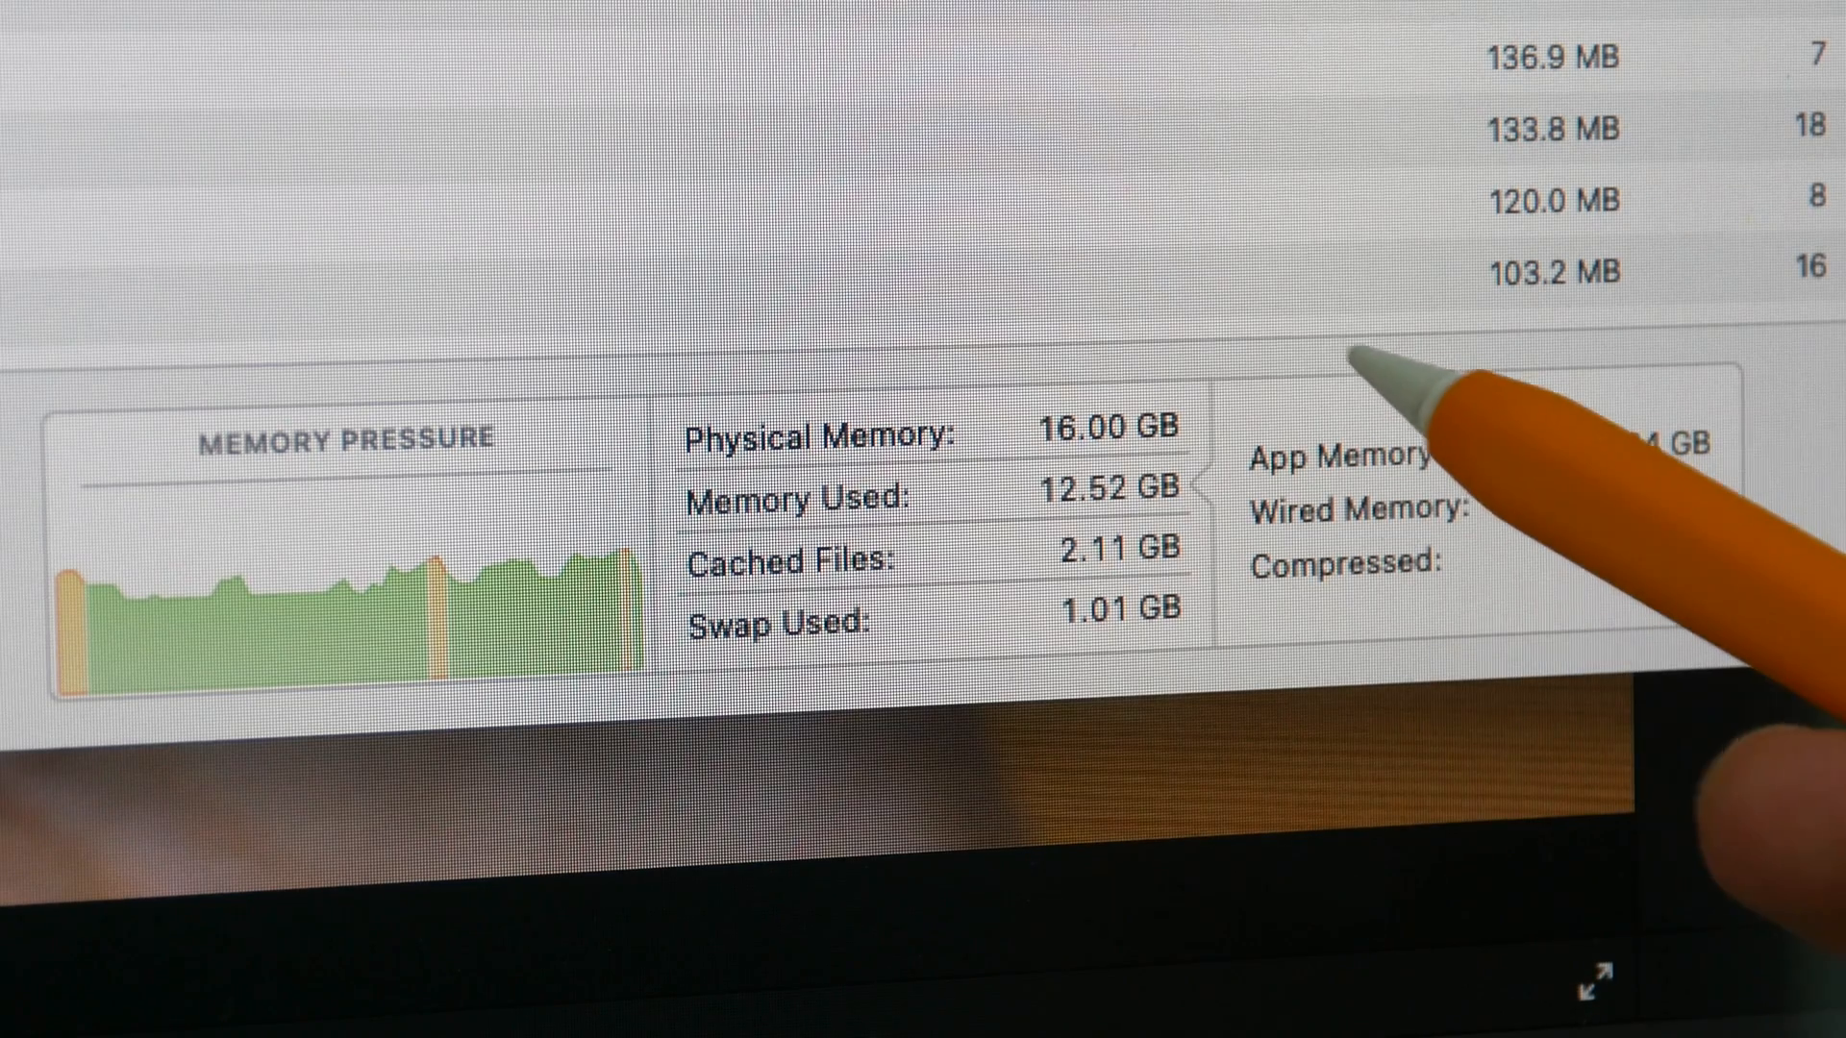
mouse_move(1530, 260)
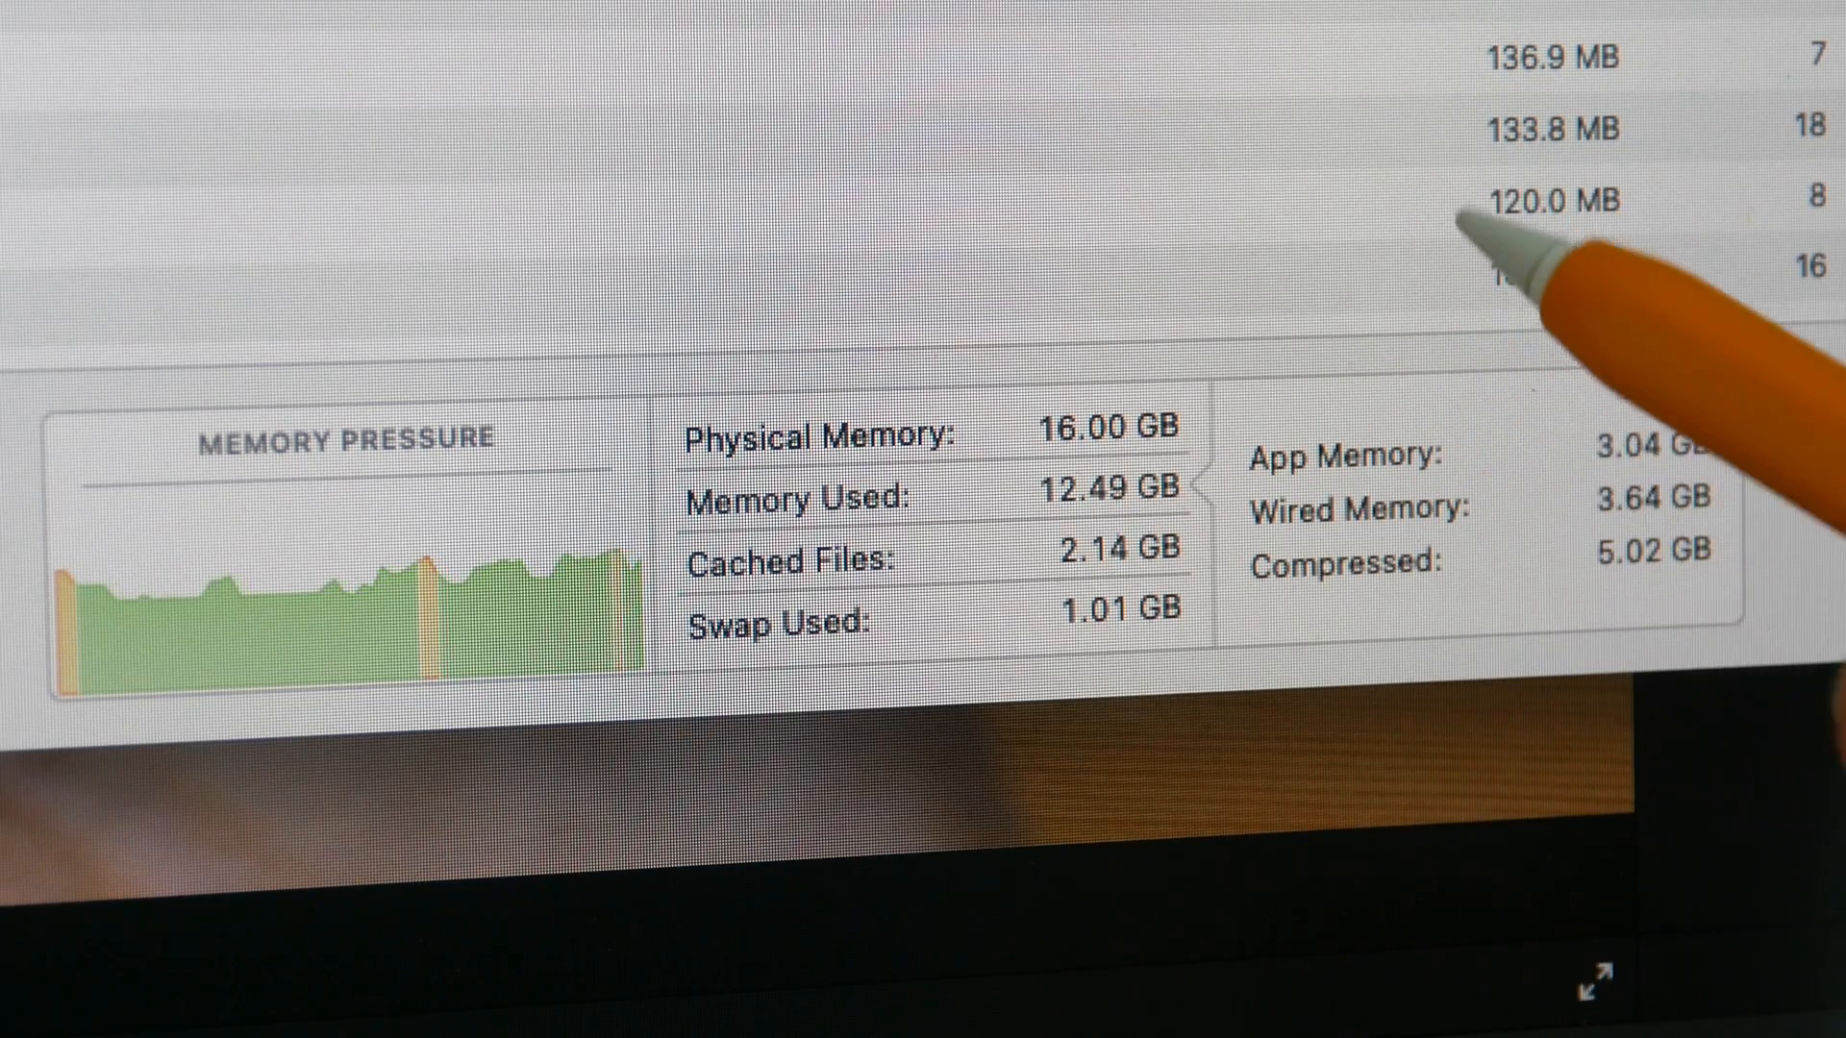
mouse_move(1388, 623)
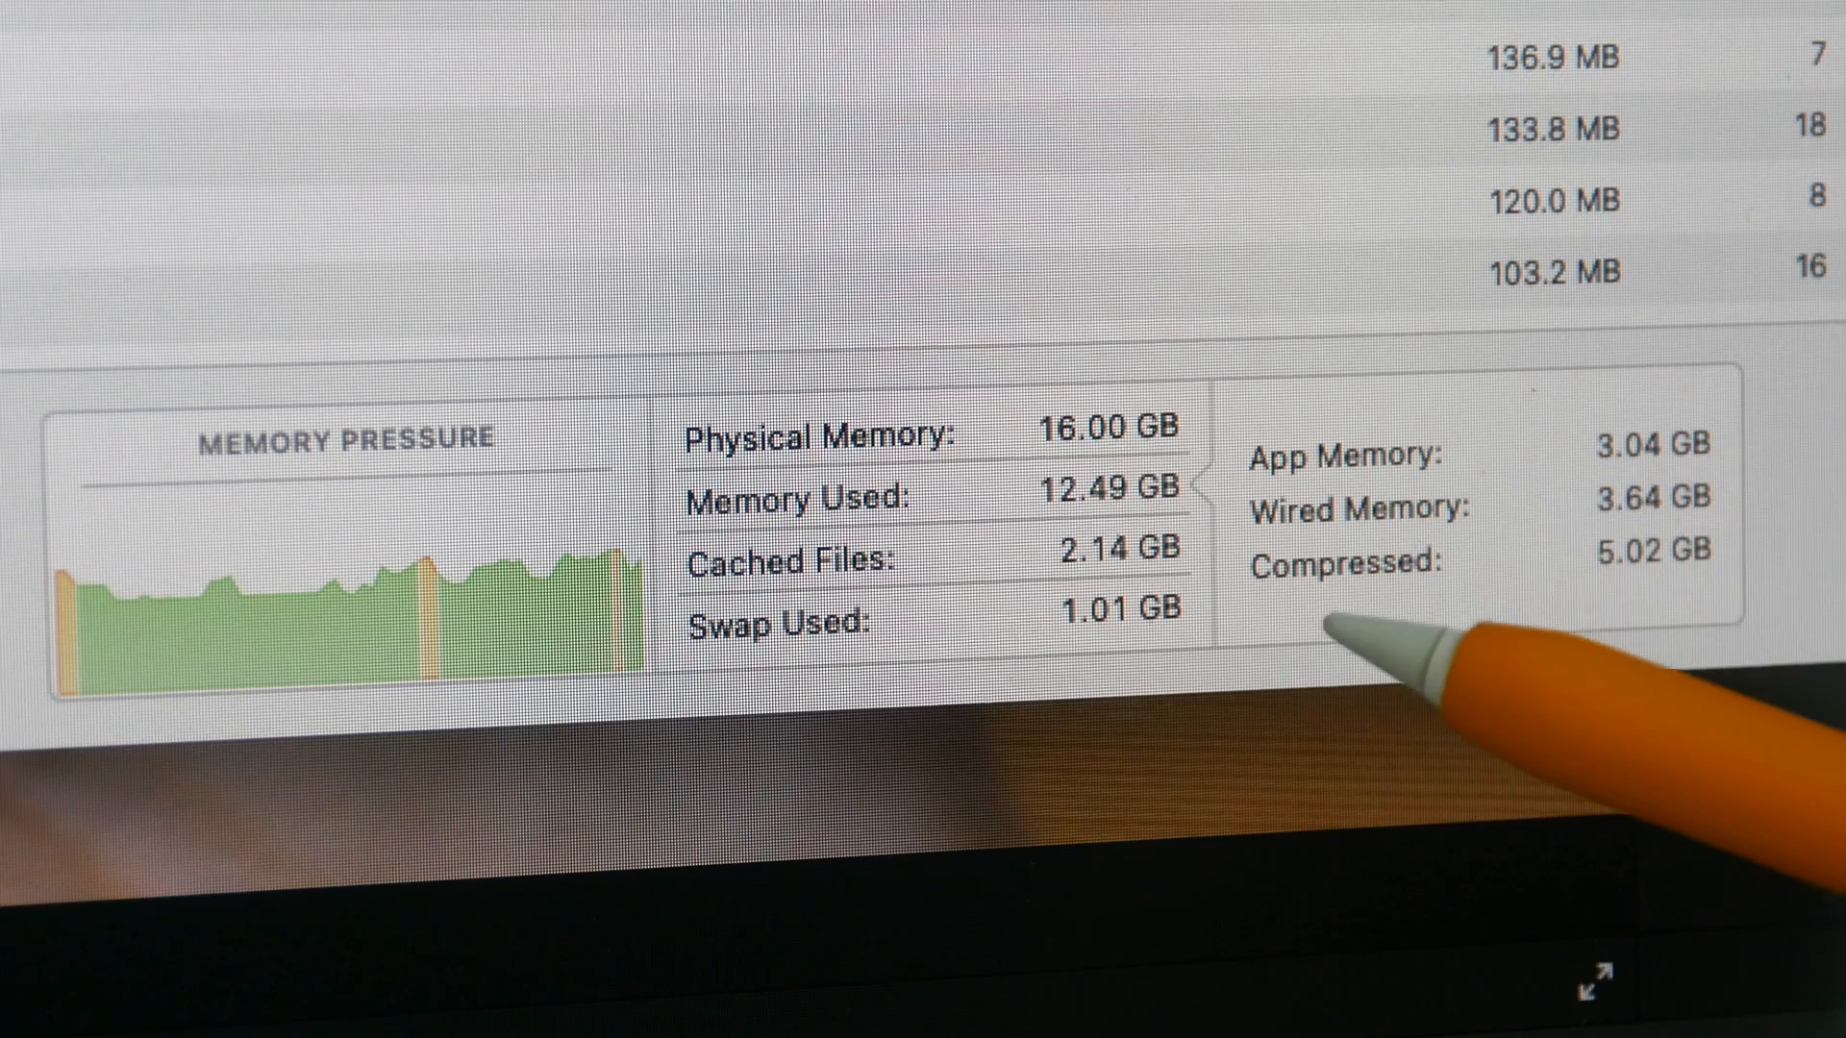
mouse_move(1753, 423)
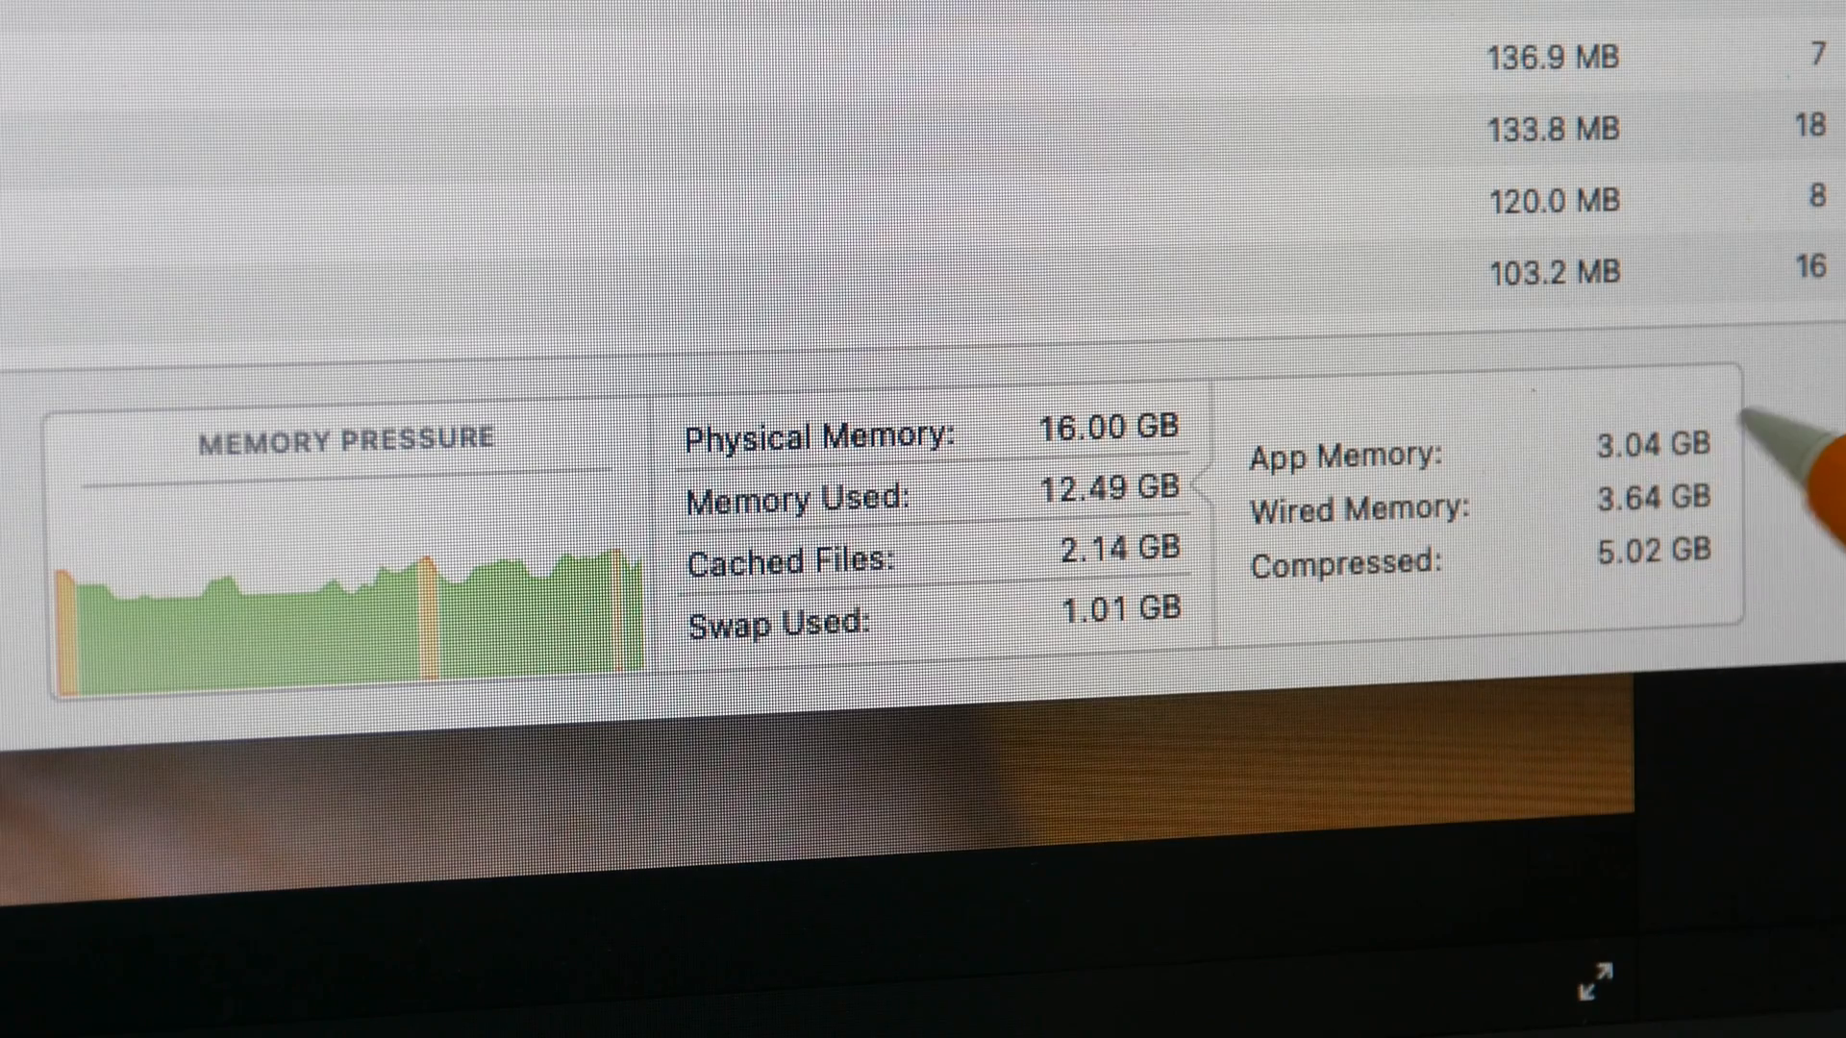